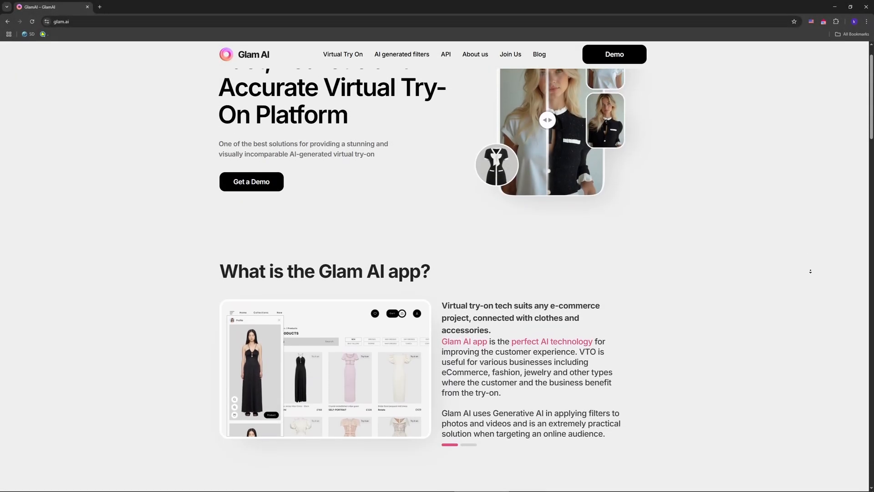
# Scroll down past the hero and app overview to the 'Why Glam AI?' benefit cards
pyautogui.scroll(-3)
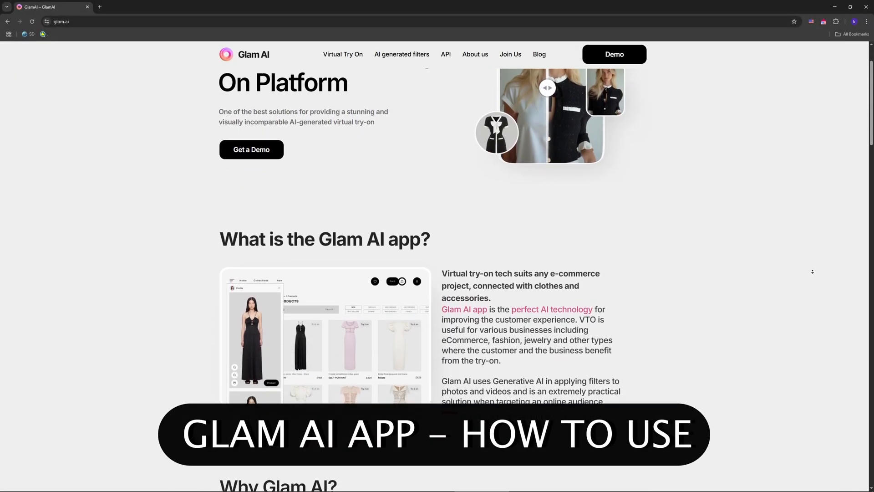
pyautogui.scroll(-3)
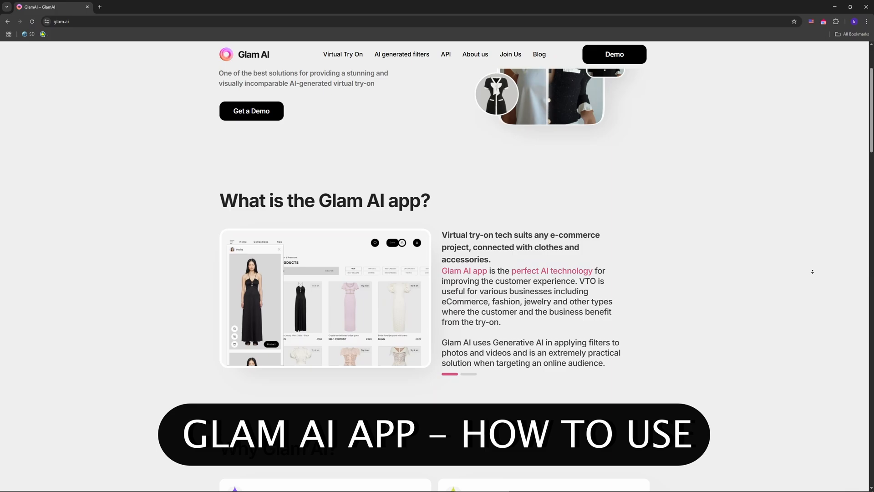
pyautogui.scroll(-3)
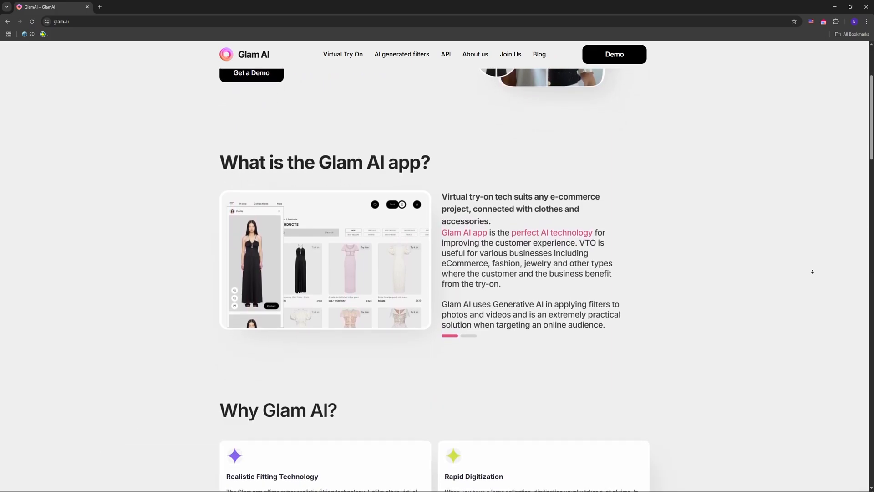
pyautogui.scroll(-3)
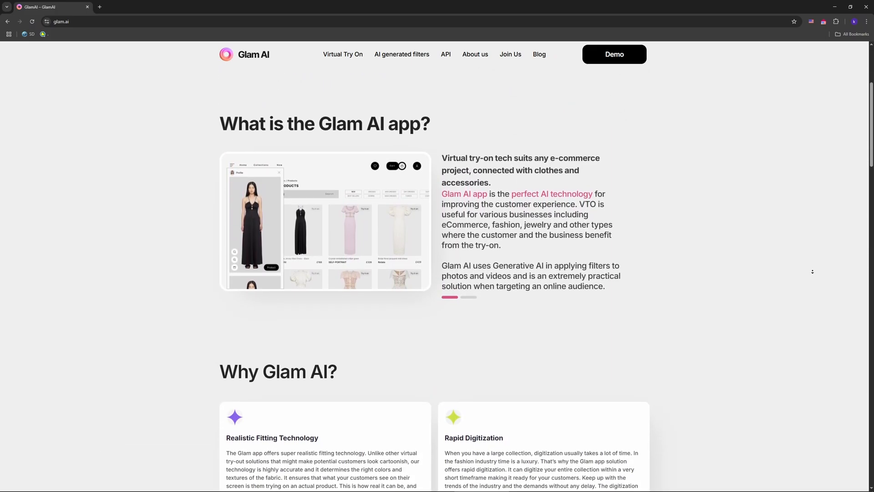
pyautogui.scroll(-3)
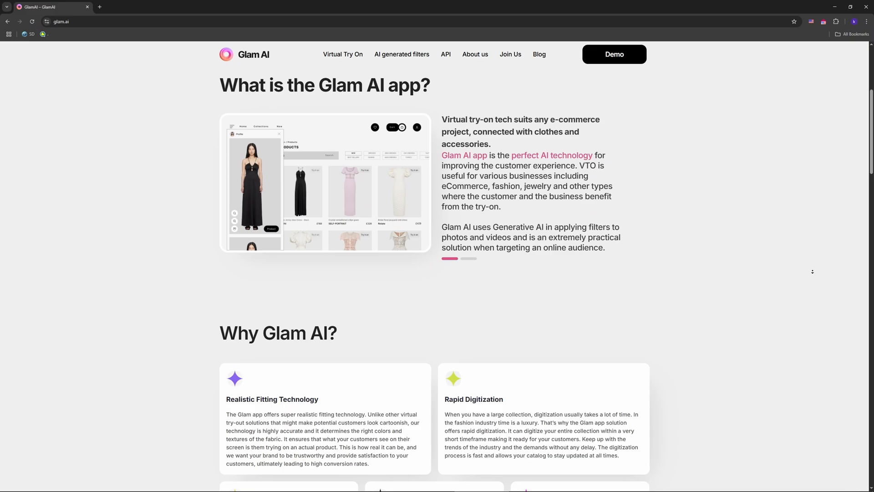
pyautogui.scroll(-3)
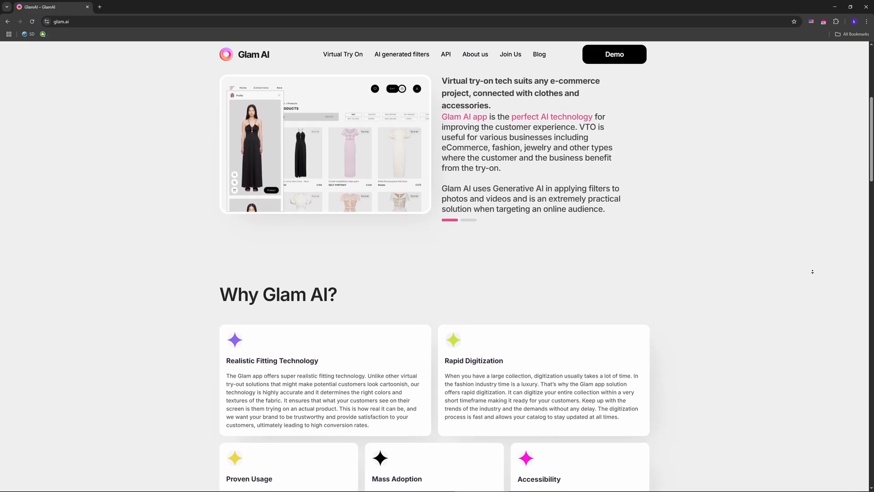
pyautogui.scroll(-3)
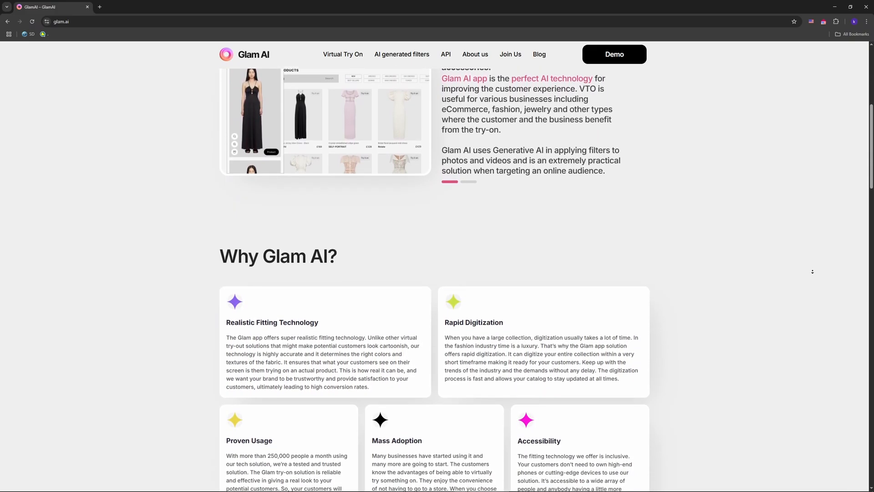
pyautogui.scroll(-3)
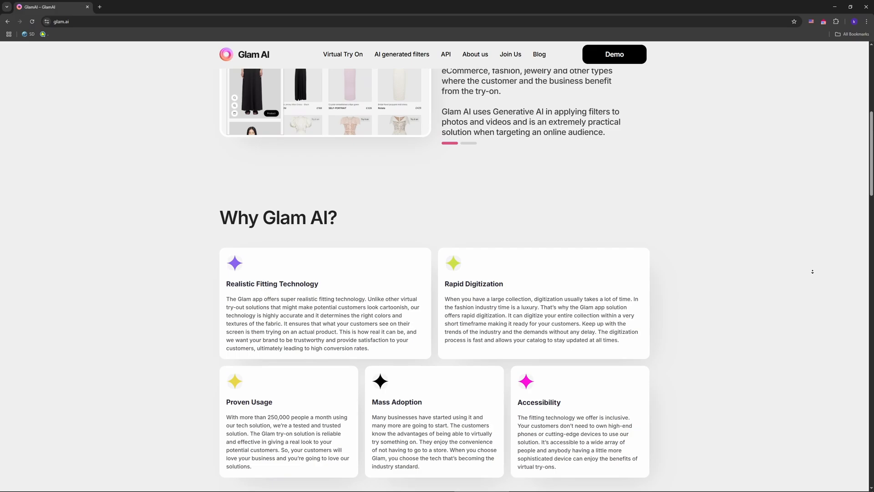
pyautogui.scroll(-3)
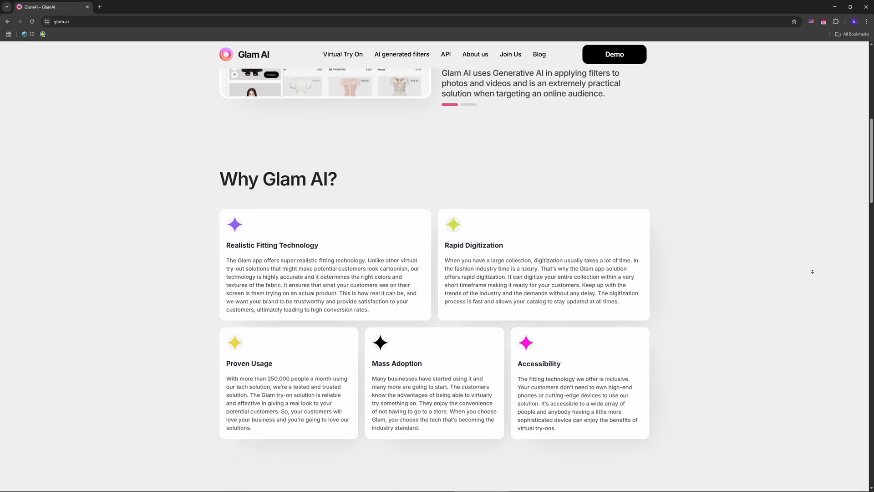
pyautogui.scroll(-3)
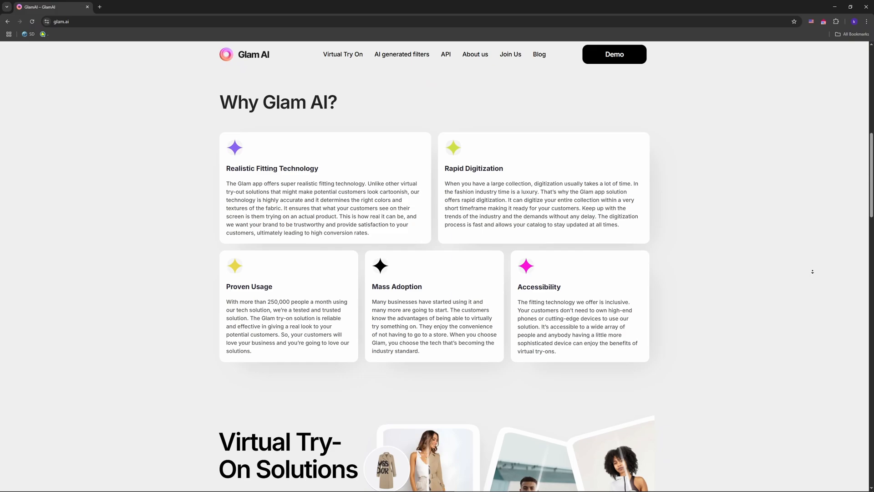
# Scroll past the benefit cards to Virtual Try-On Solutions and the AI-Generated Filters heading
pyautogui.scroll(-3)
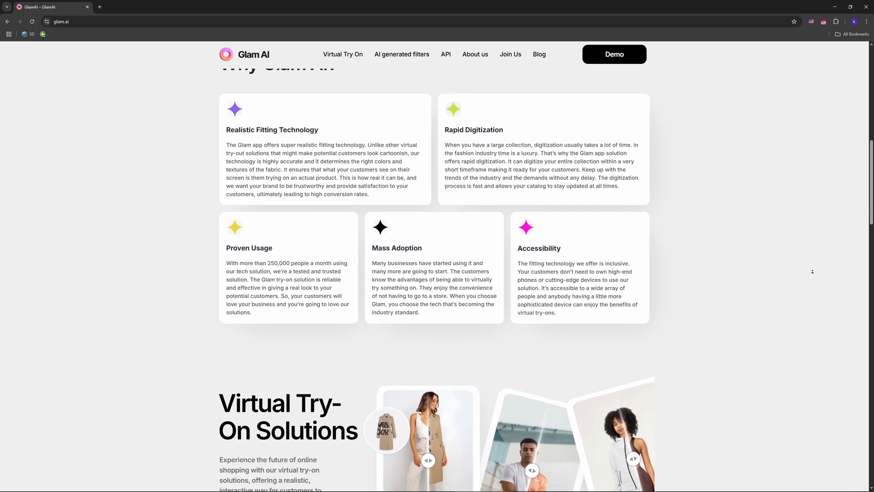
pyautogui.scroll(-3)
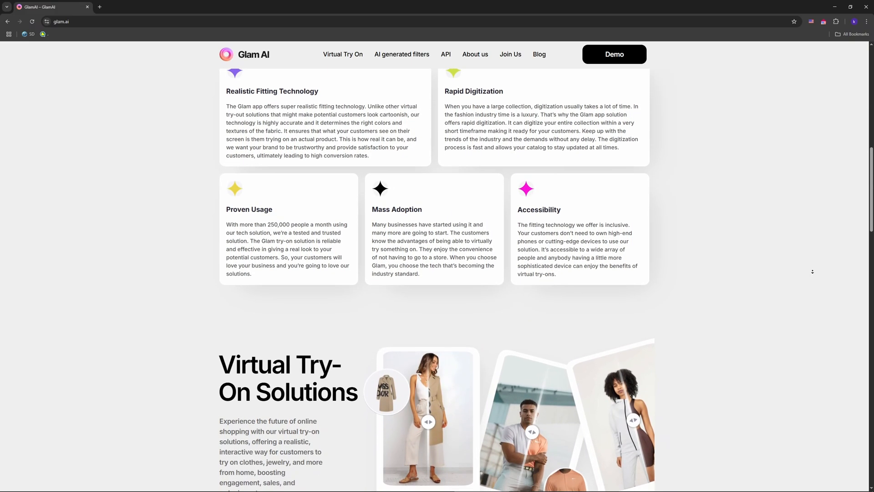
pyautogui.scroll(-3)
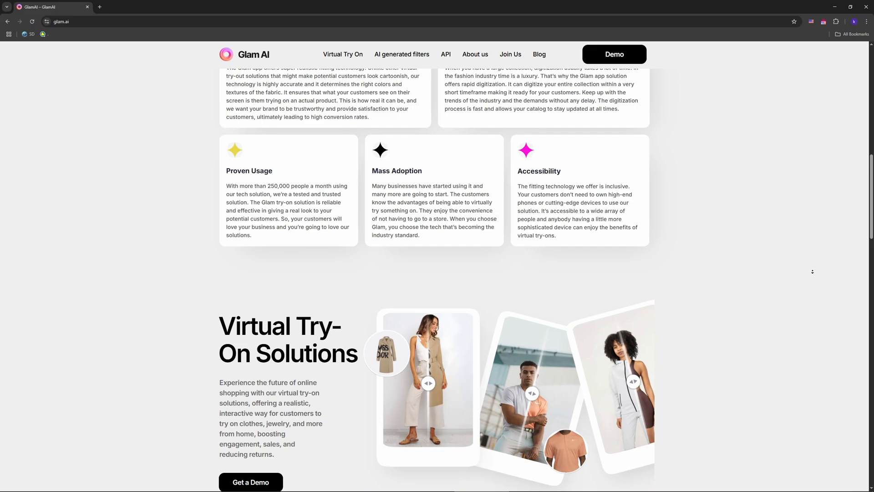
pyautogui.scroll(-3)
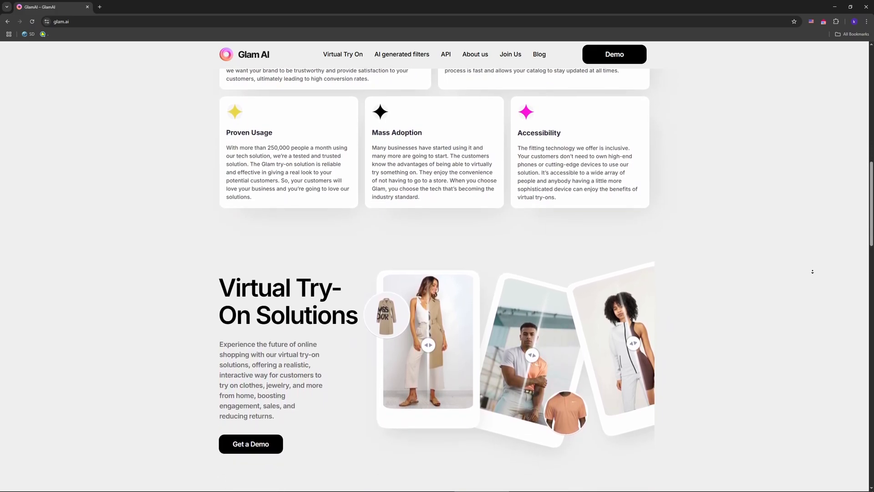
pyautogui.scroll(-3)
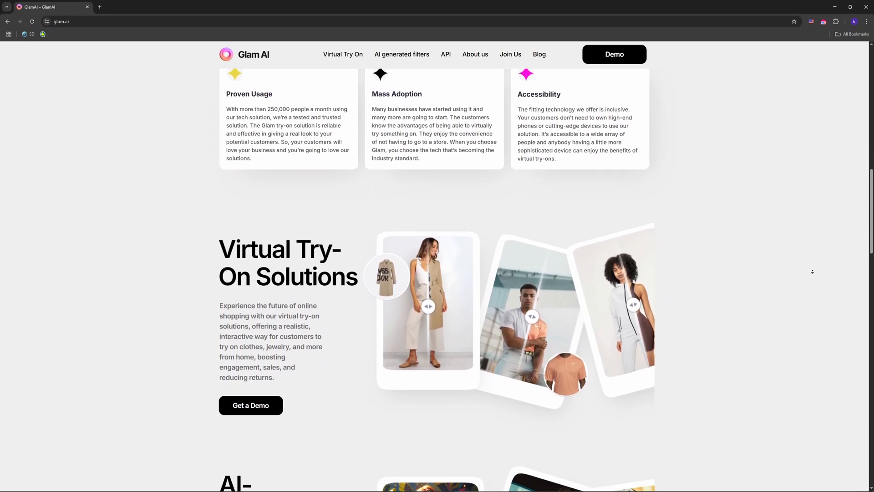
pyautogui.scroll(-3)
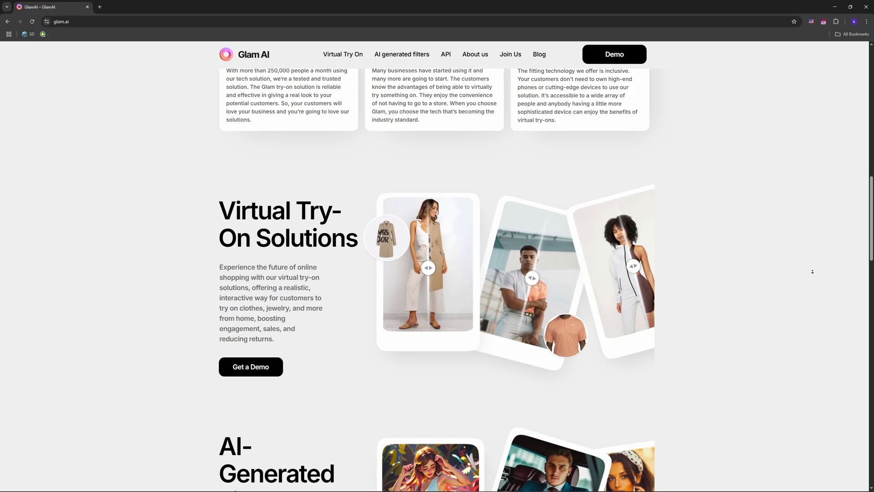
pyautogui.scroll(-3)
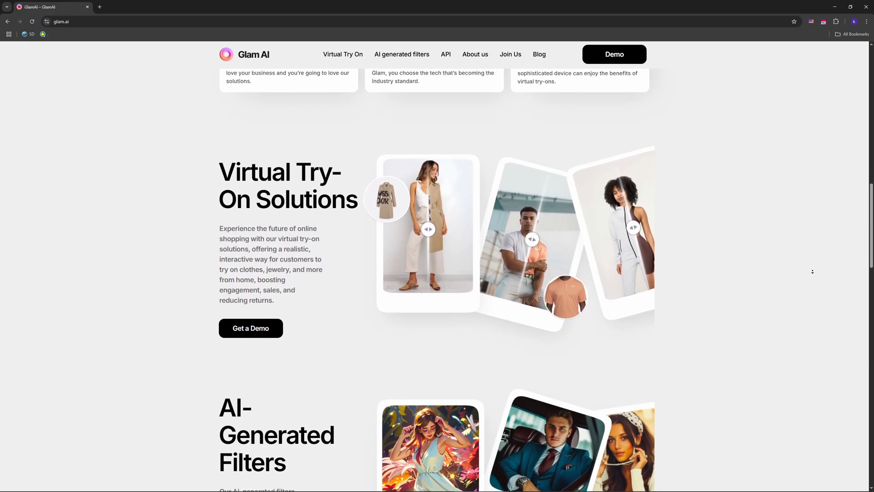
pyautogui.scroll(-3)
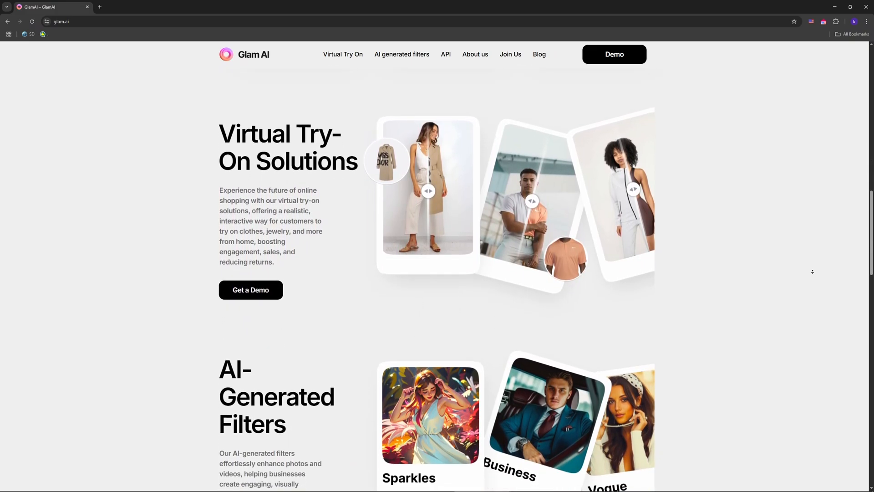
pyautogui.scroll(-3)
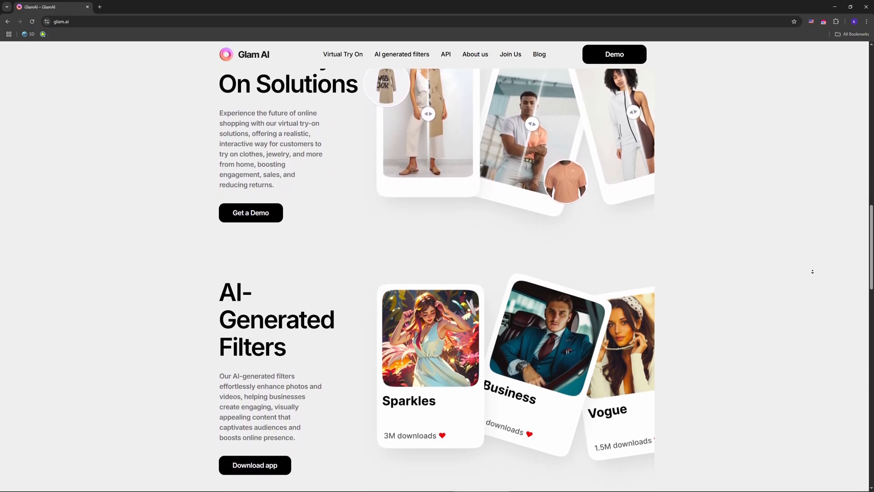
# Scroll past AI-Generated Filters to the Reviews testimonial and the first FAQ questions
pyautogui.scroll(-3)
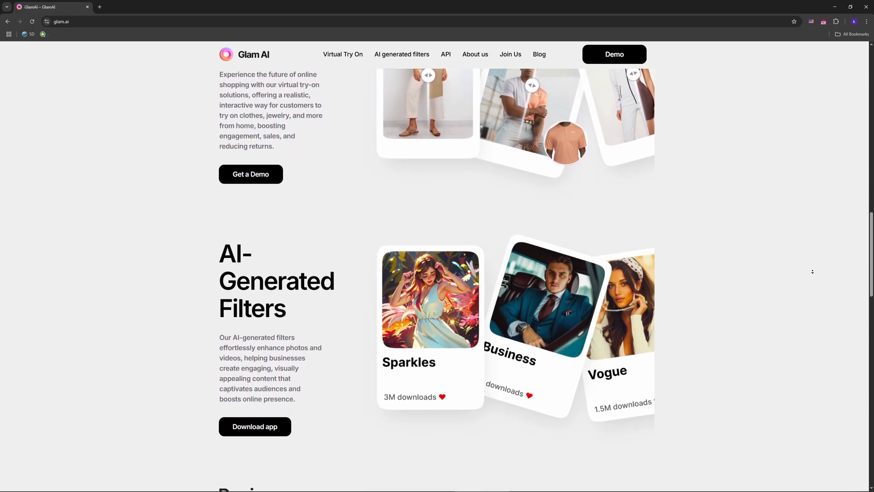
pyautogui.scroll(-3)
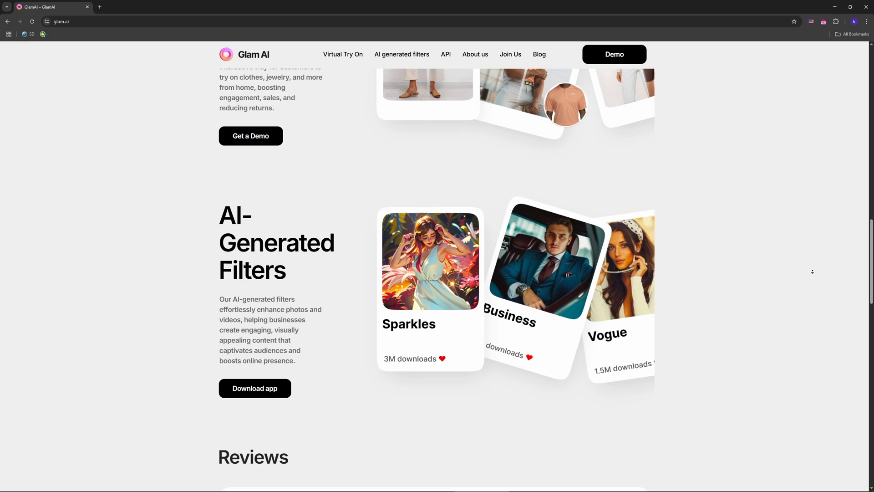
pyautogui.scroll(-3)
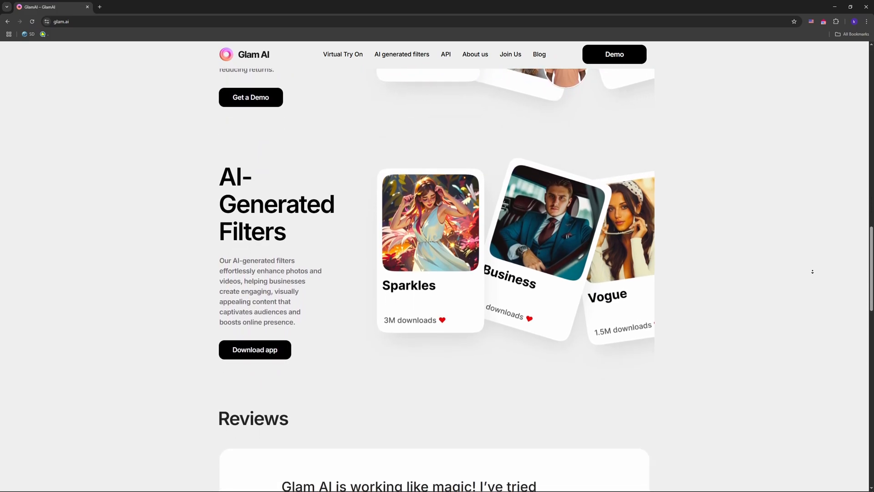
pyautogui.scroll(-3)
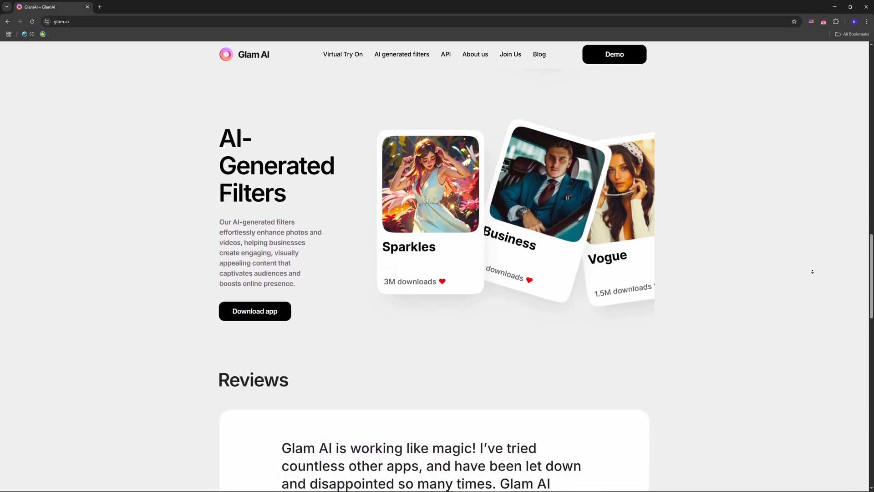
pyautogui.scroll(-3)
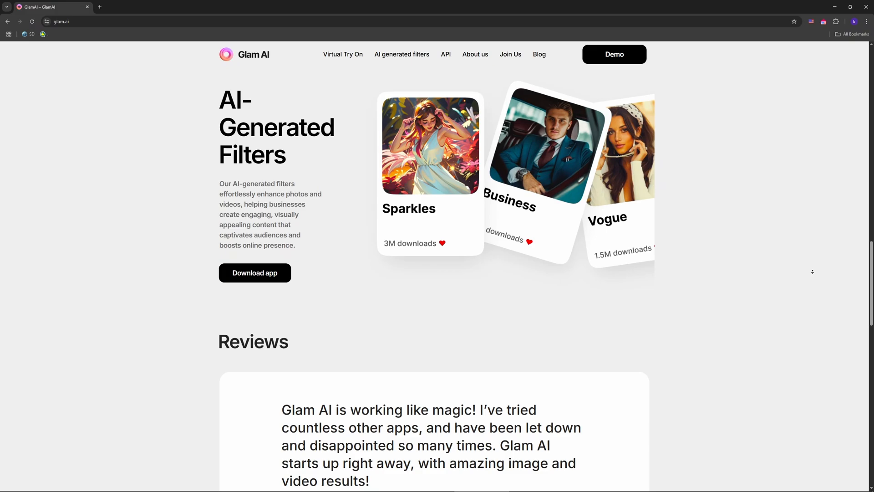
pyautogui.scroll(-3)
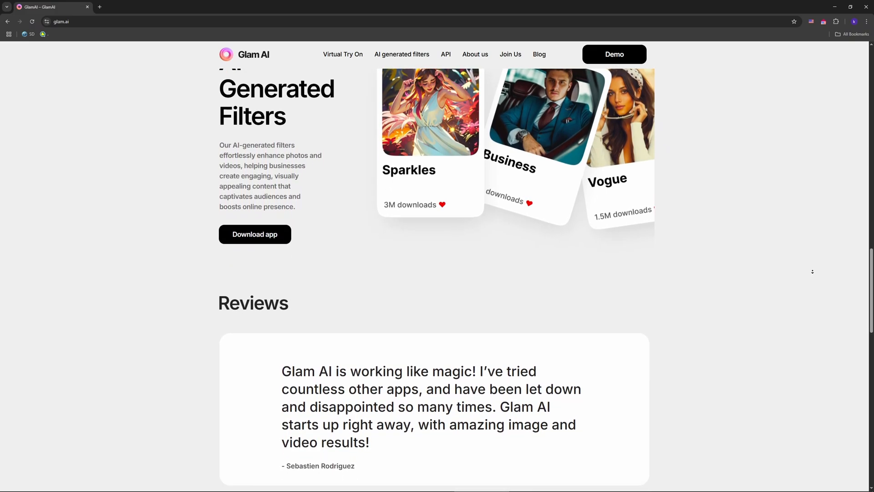
pyautogui.scroll(-3)
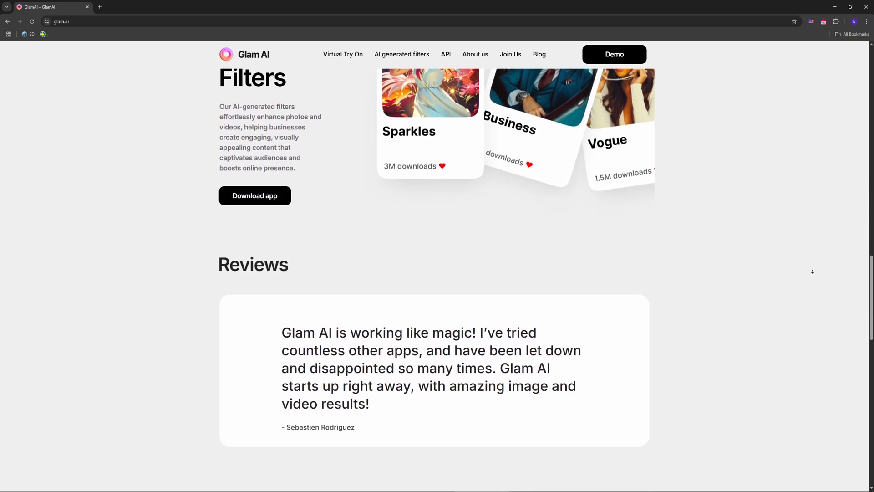
pyautogui.scroll(-3)
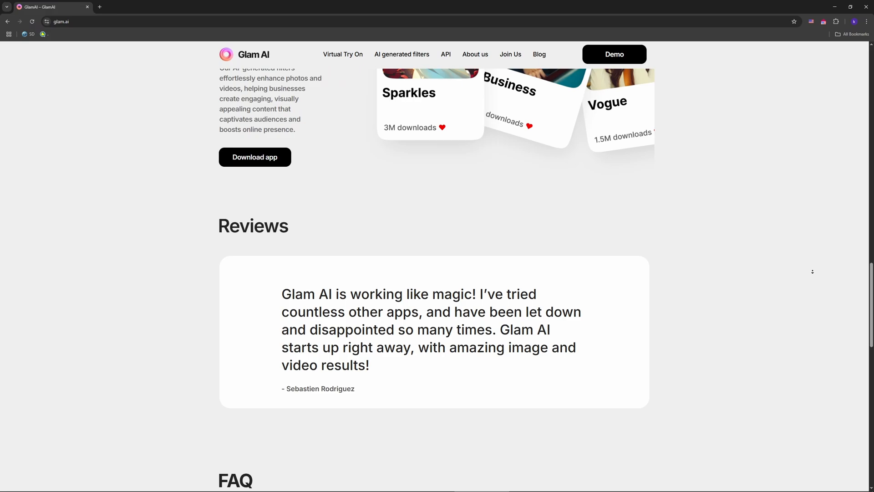
pyautogui.scroll(-3)
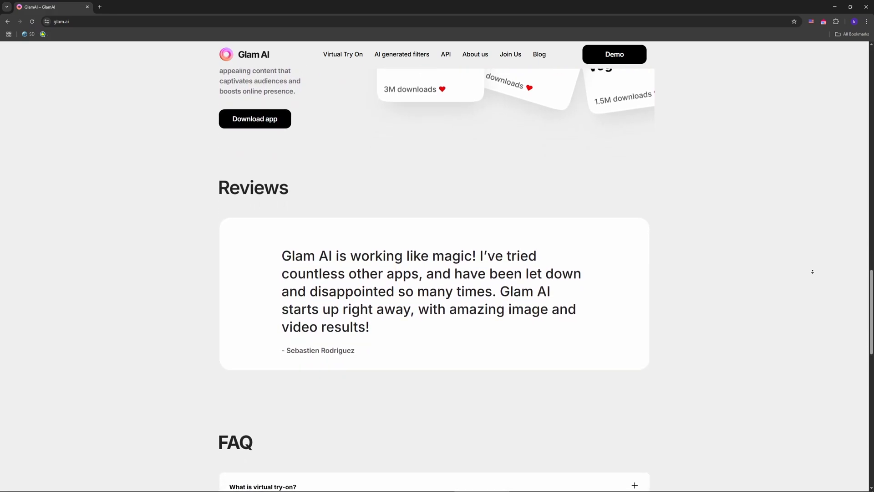
pyautogui.scroll(-3)
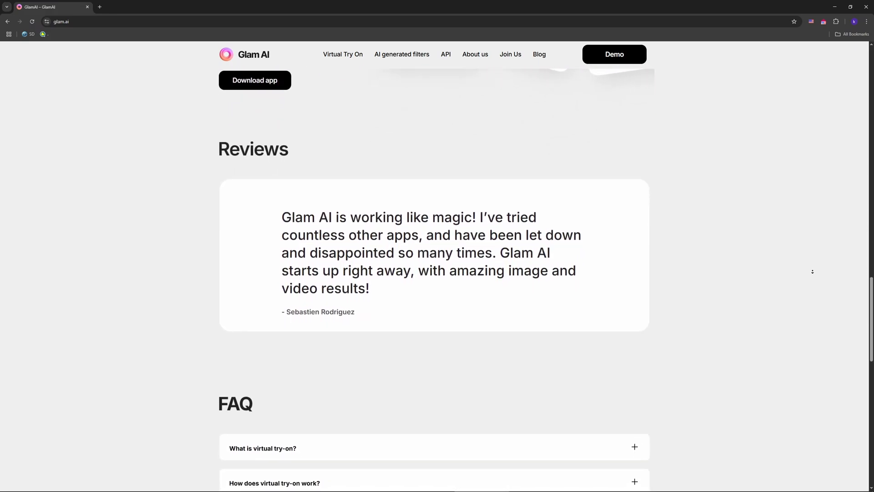
pyautogui.scroll(-3)
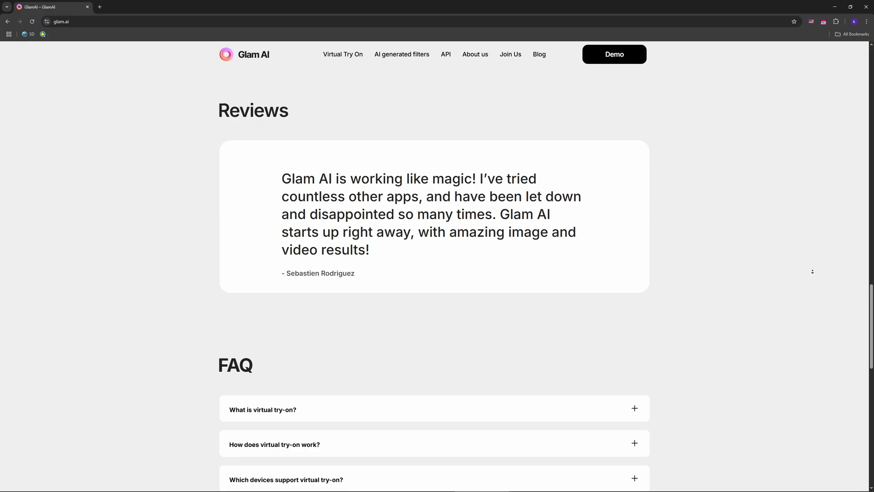
pyautogui.scroll(-3)
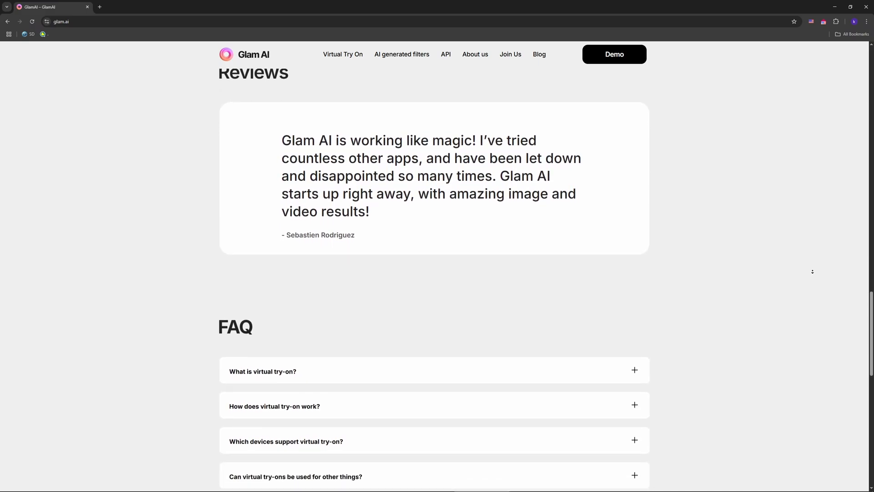
pyautogui.scroll(-3)
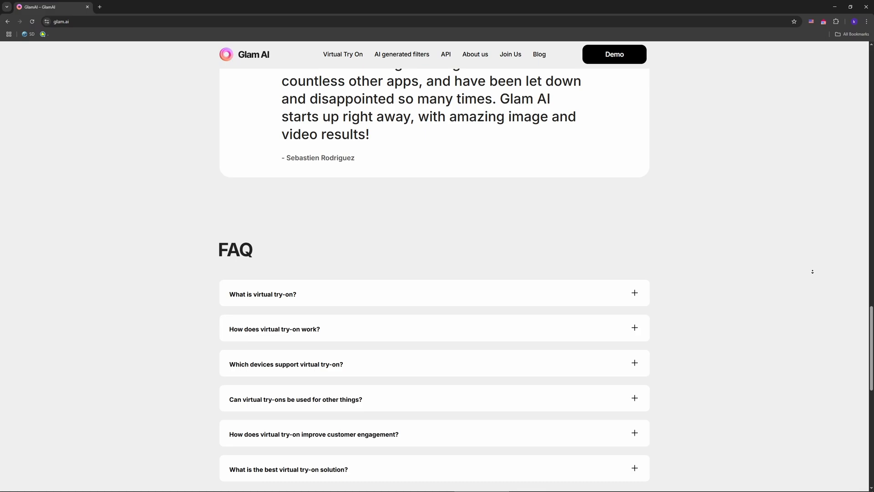
# Scroll through the FAQ to the Contact Us form with name, phone, email and company fields
pyautogui.scroll(-3)
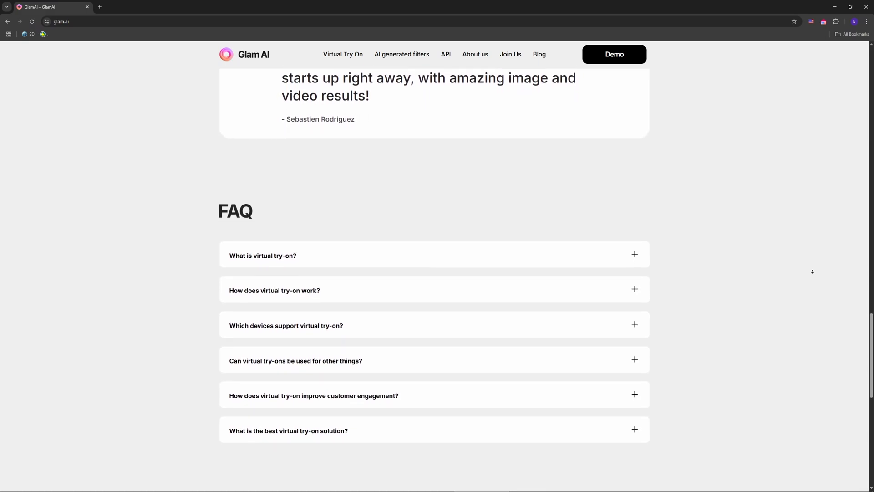
pyautogui.scroll(-3)
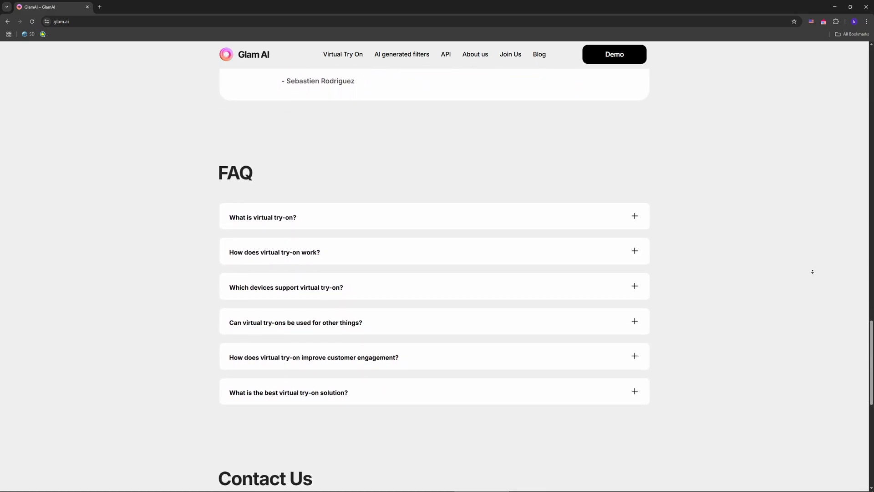
pyautogui.scroll(-3)
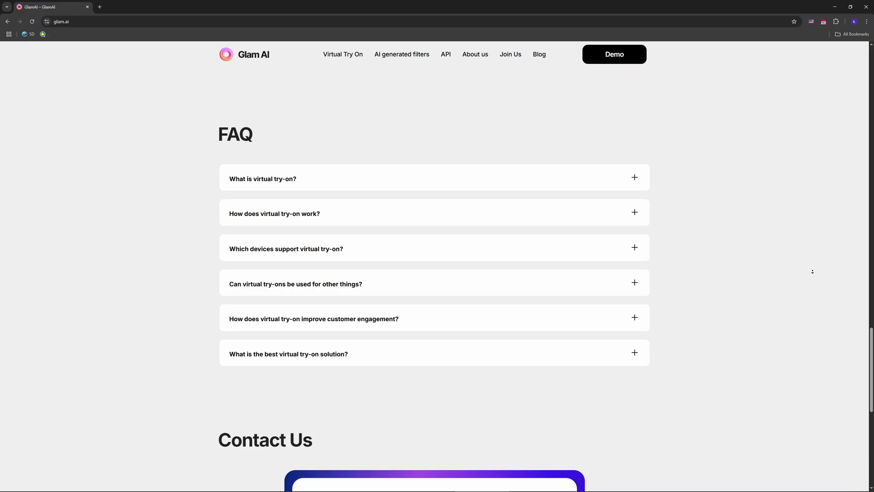
pyautogui.scroll(-3)
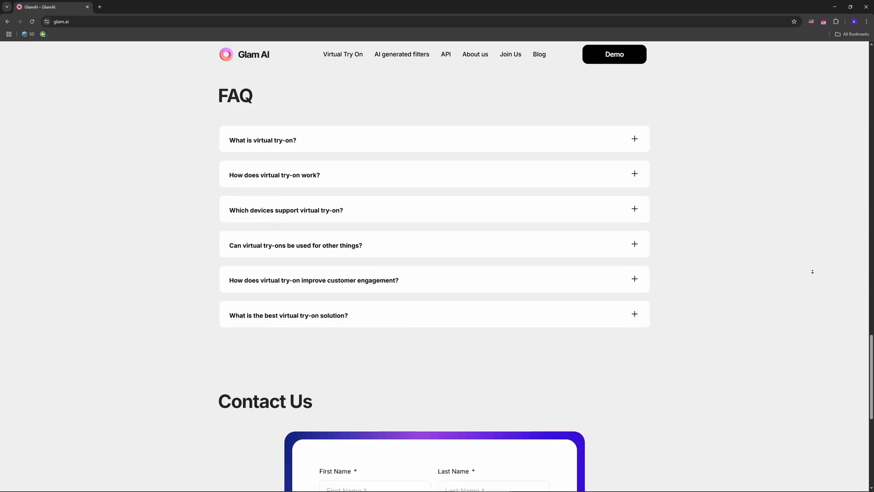
pyautogui.scroll(-3)
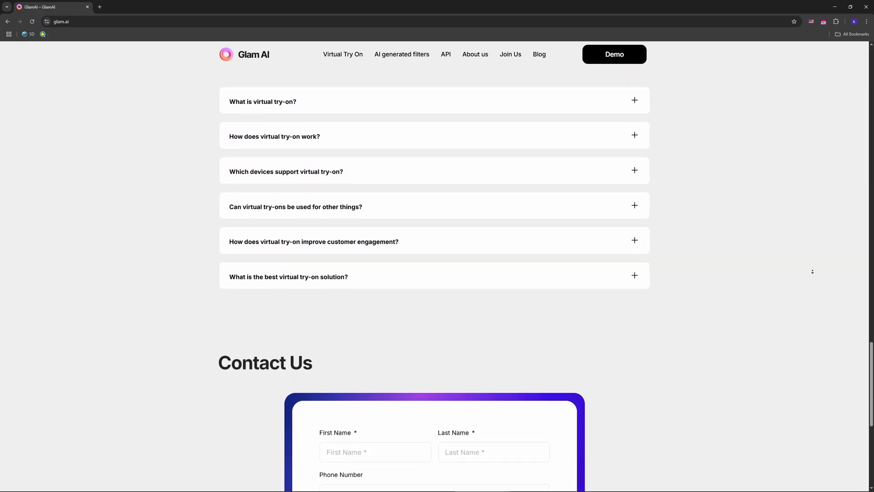
pyautogui.scroll(-3)
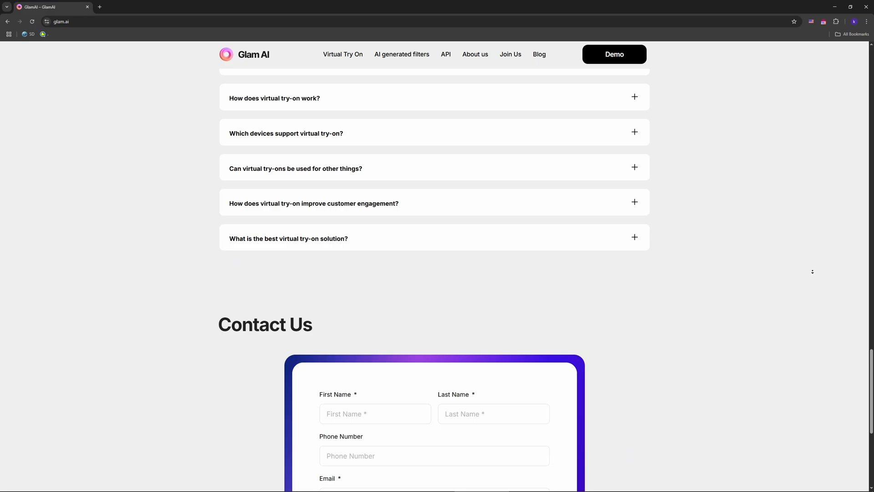
pyautogui.scroll(-3)
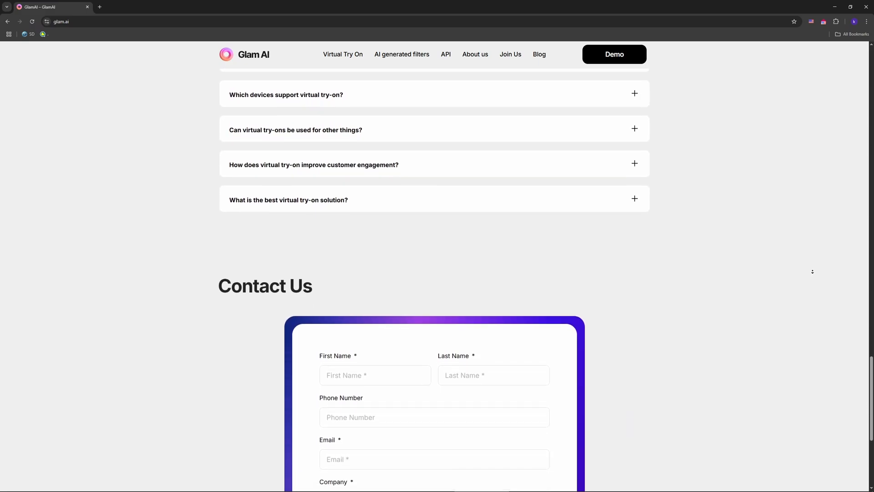
pyautogui.scroll(-3)
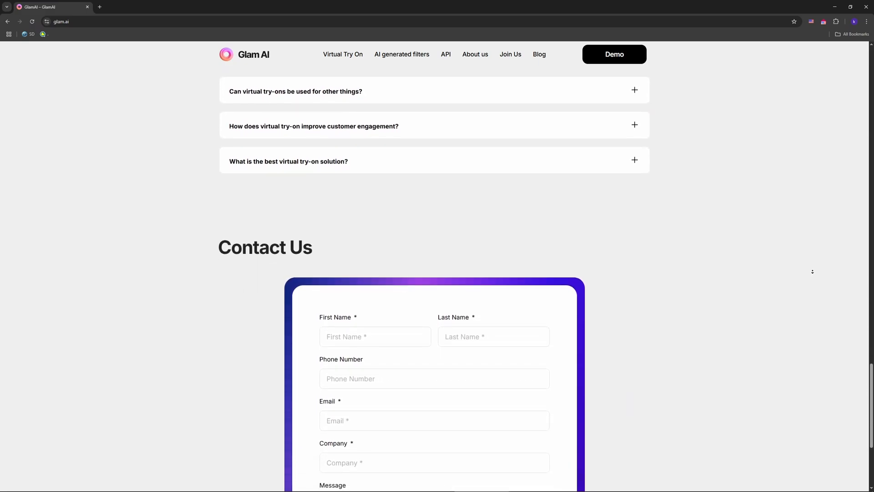
pyautogui.scroll(-3)
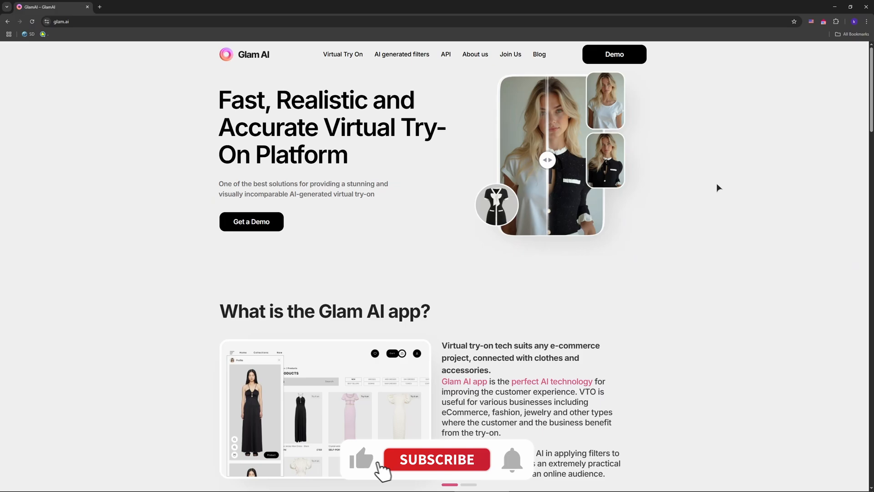
pyautogui.moveTo(443, 465)
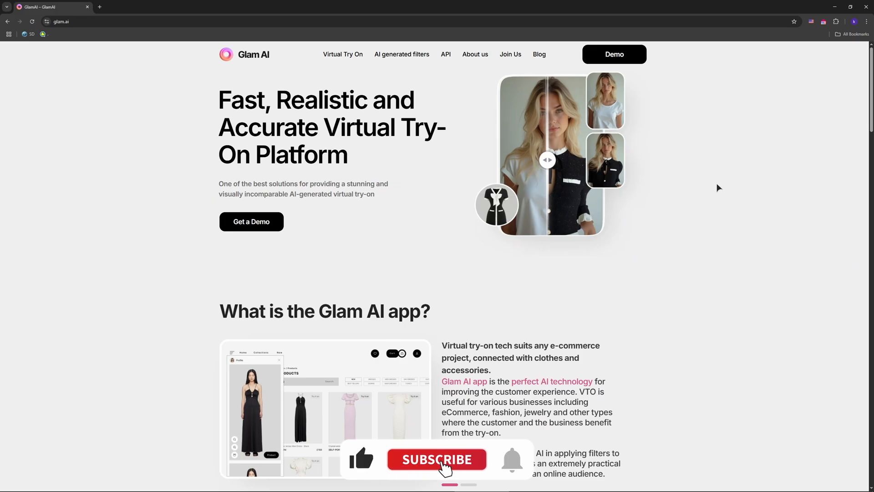
# Jump back to the top hero with the Get a Demo button
pyautogui.click(436, 459)
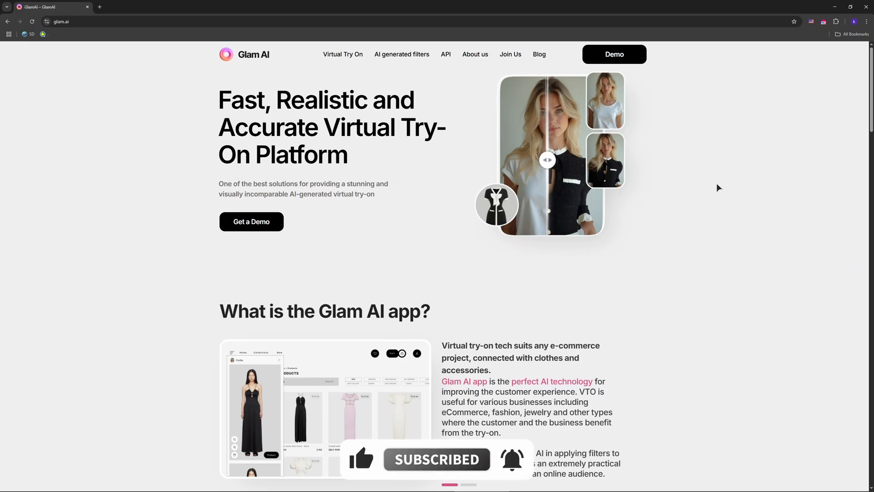